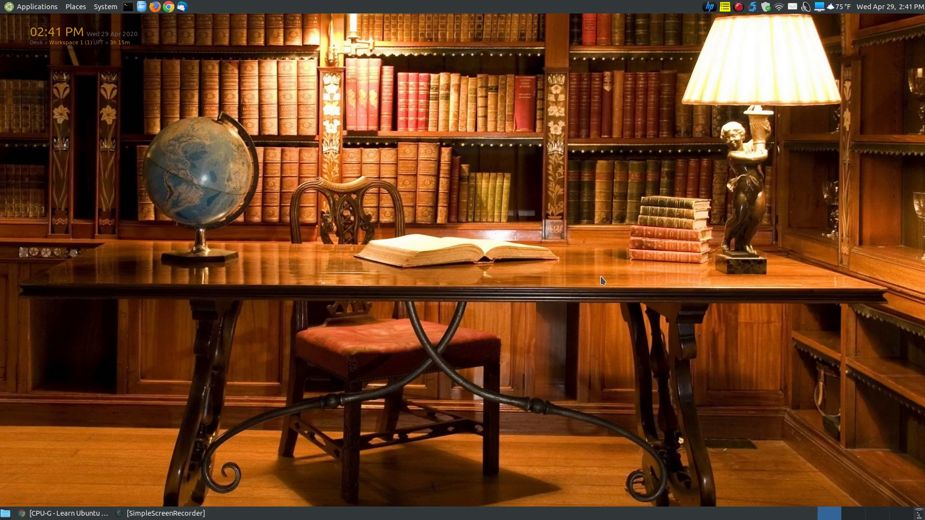
mouse_move(497, 286)
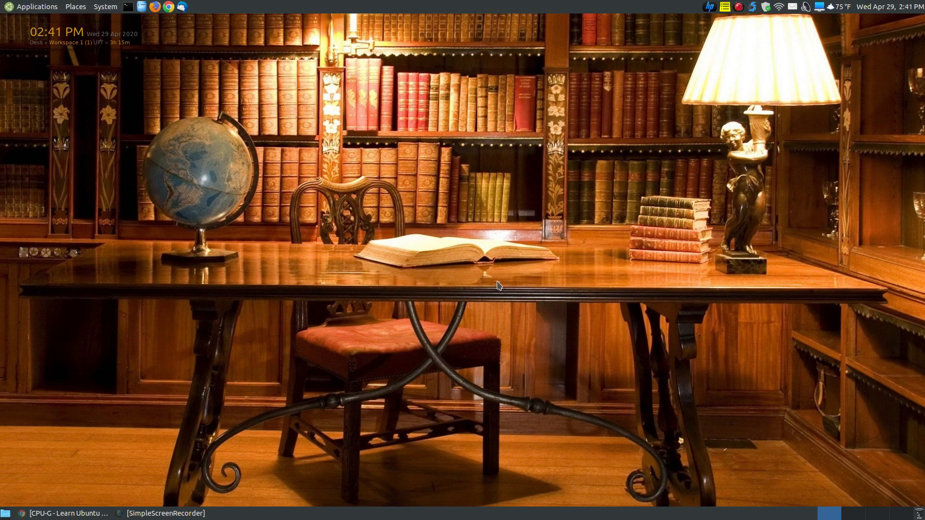
mouse_move(217, 404)
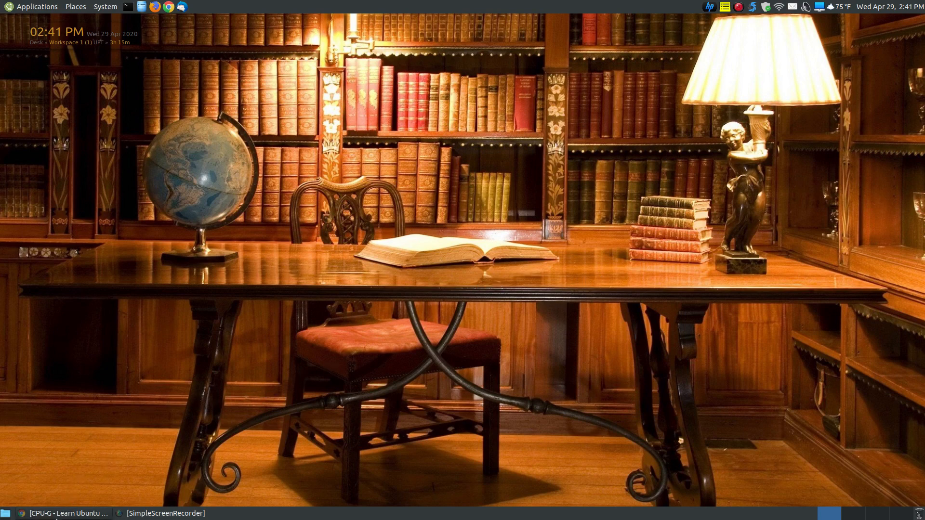
Bring up the CPU-G article and scroll to its install commands and download links.
left_click(67, 513)
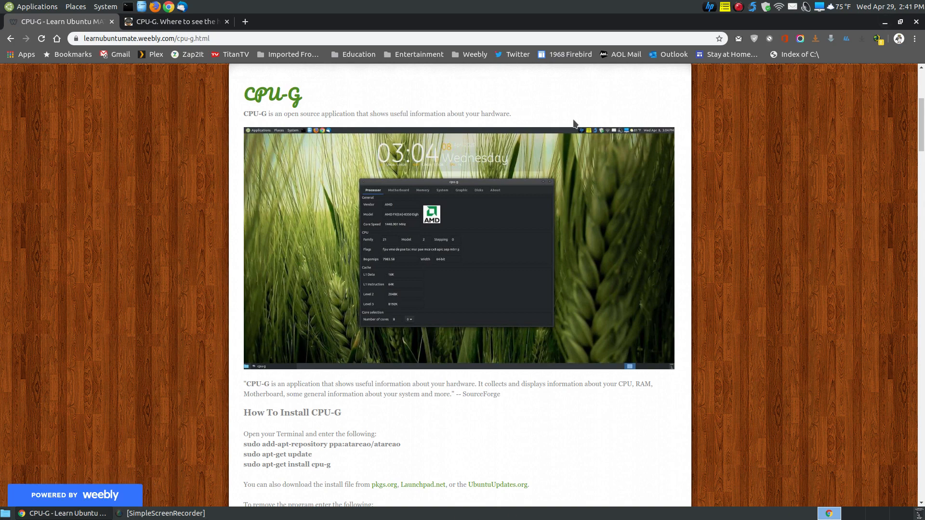
mouse_move(570, 193)
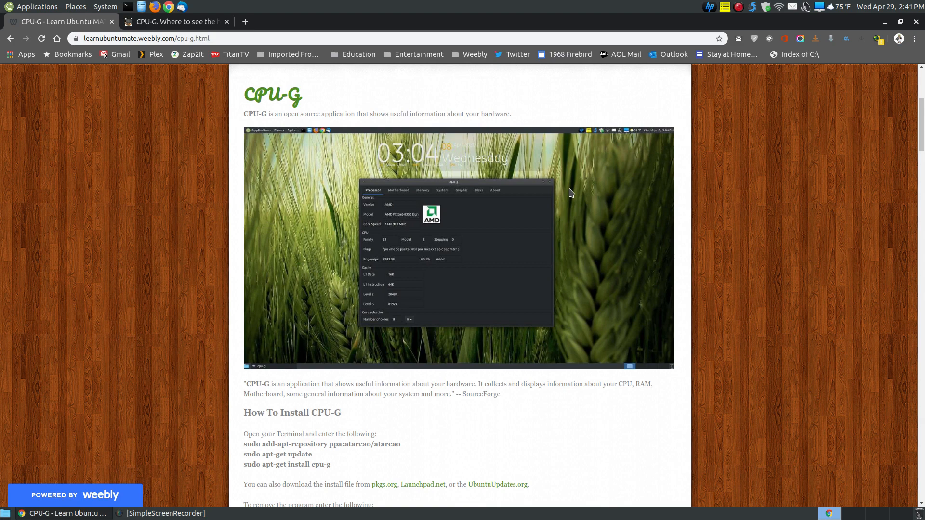
mouse_move(245, 116)
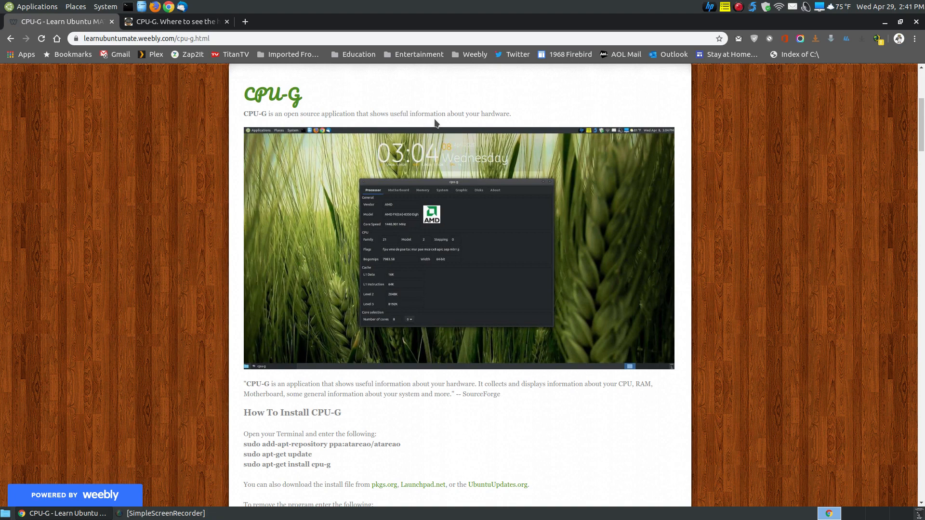
scroll("down", 3)
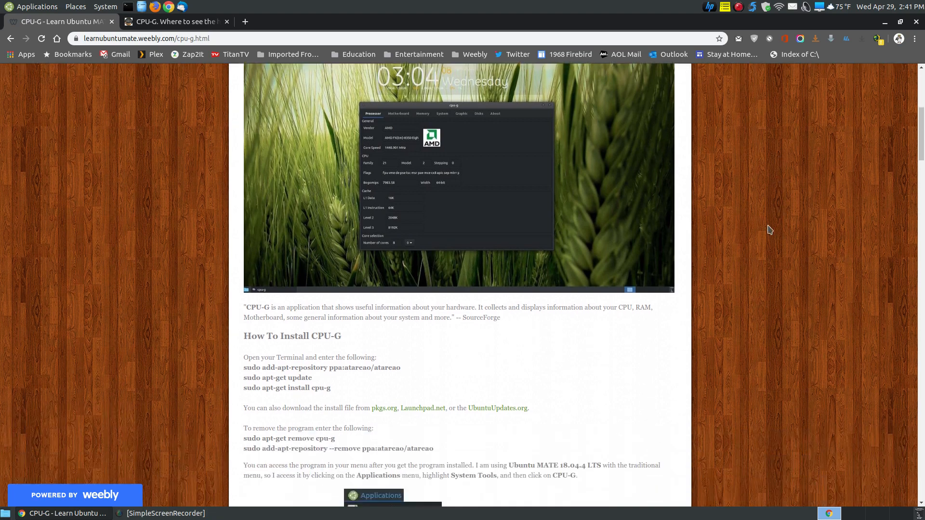
mouse_move(463, 153)
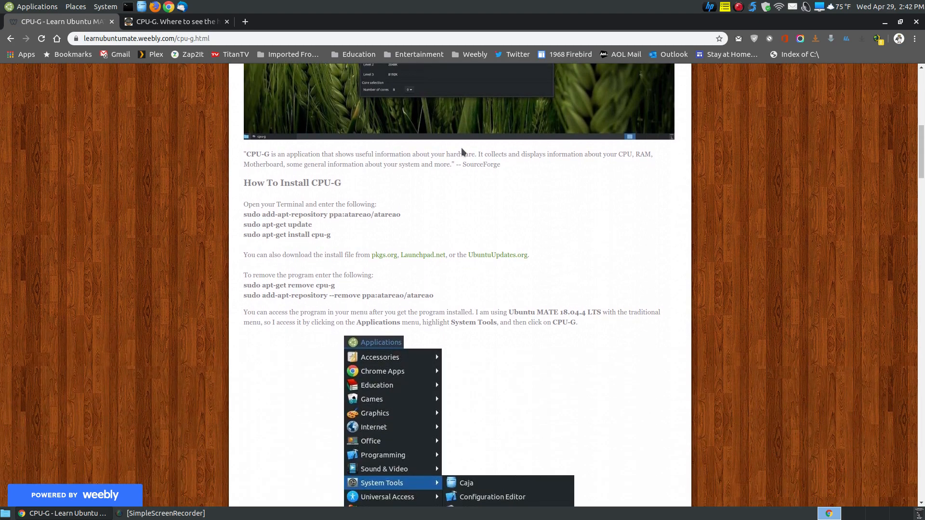
mouse_move(121, 12)
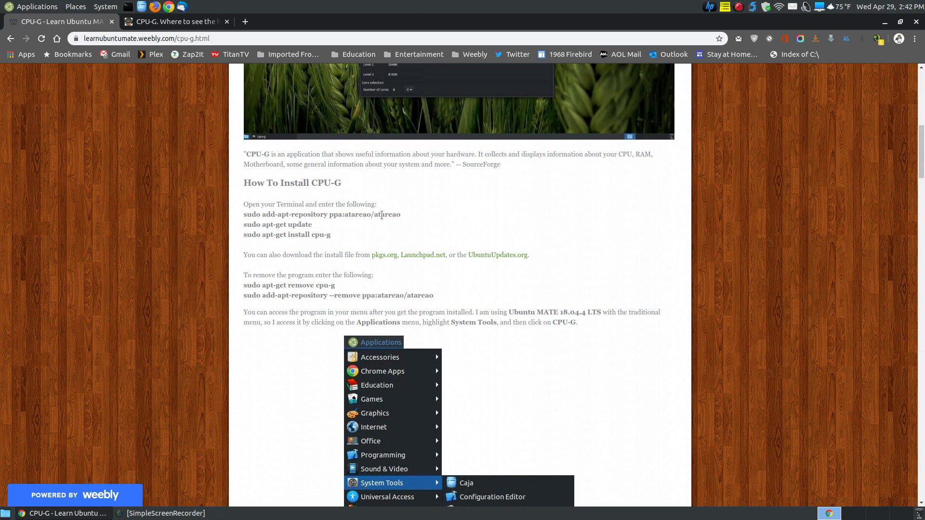
mouse_move(387, 228)
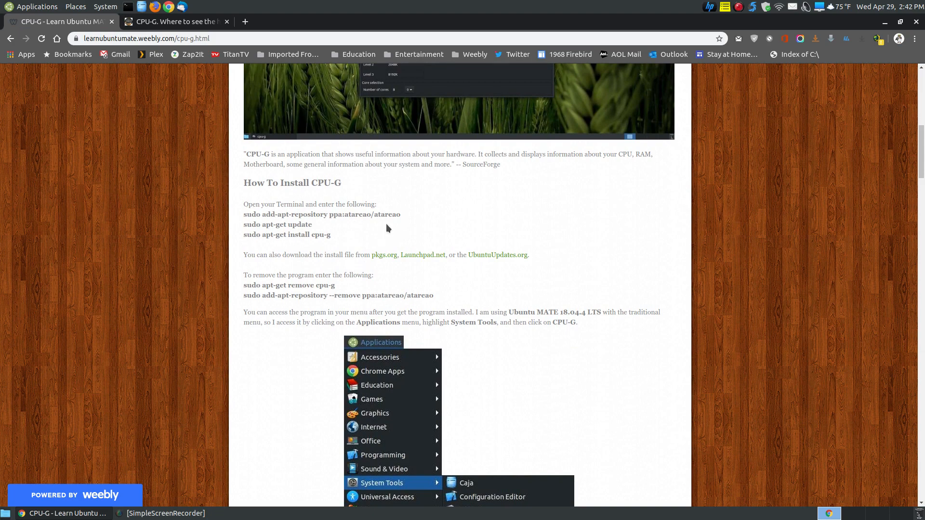
mouse_move(389, 211)
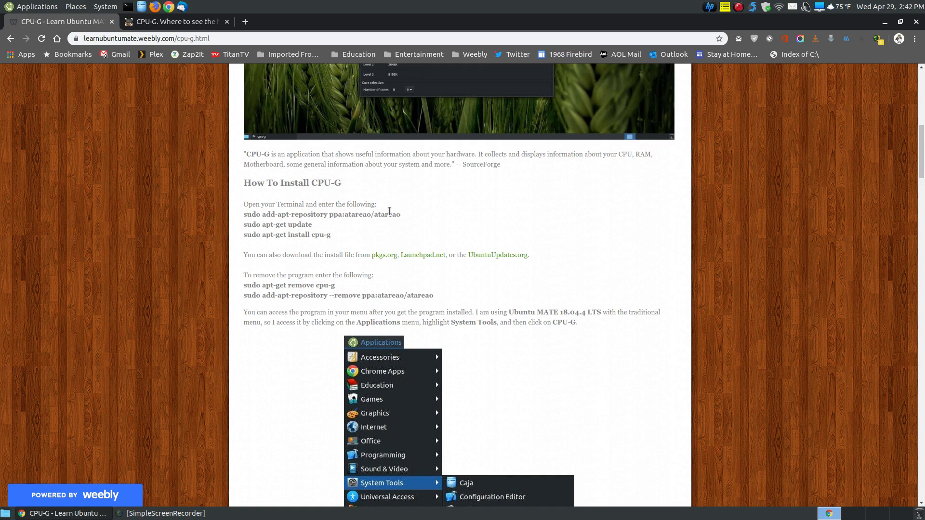
mouse_move(282, 249)
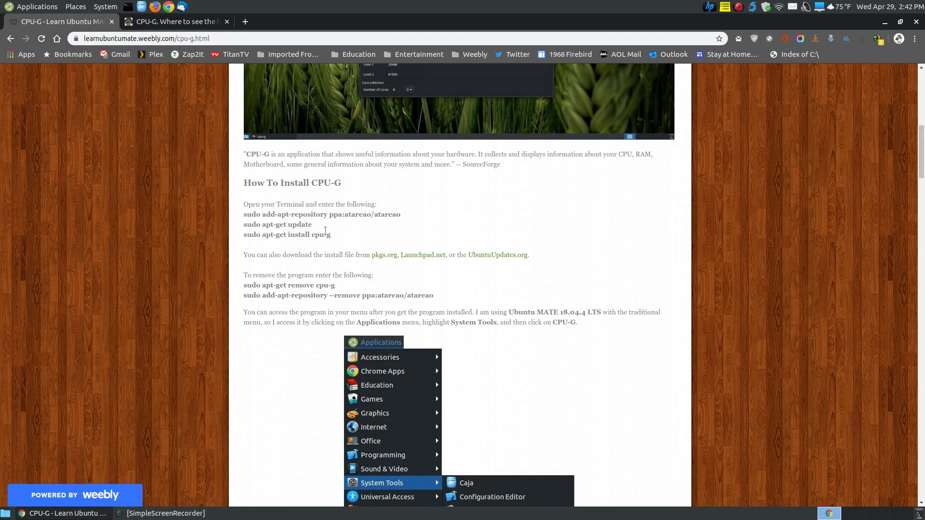
mouse_move(307, 226)
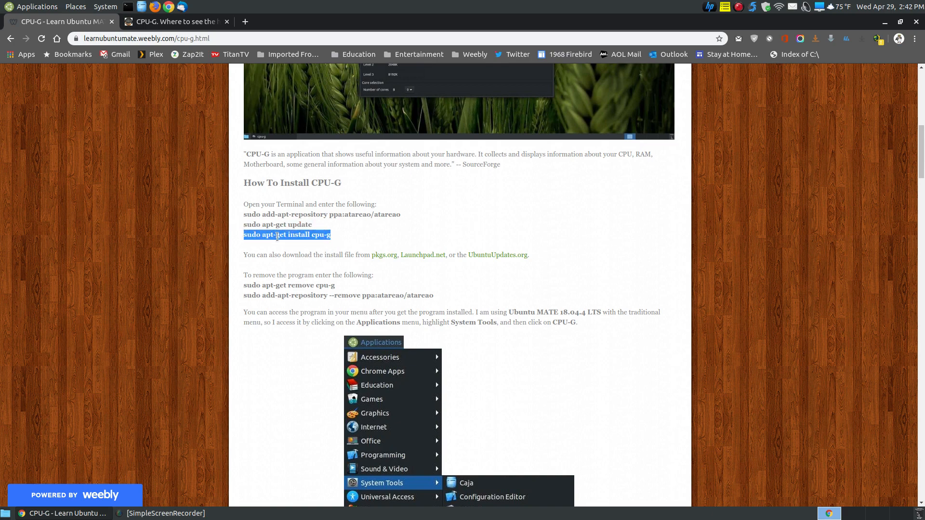
mouse_move(334, 274)
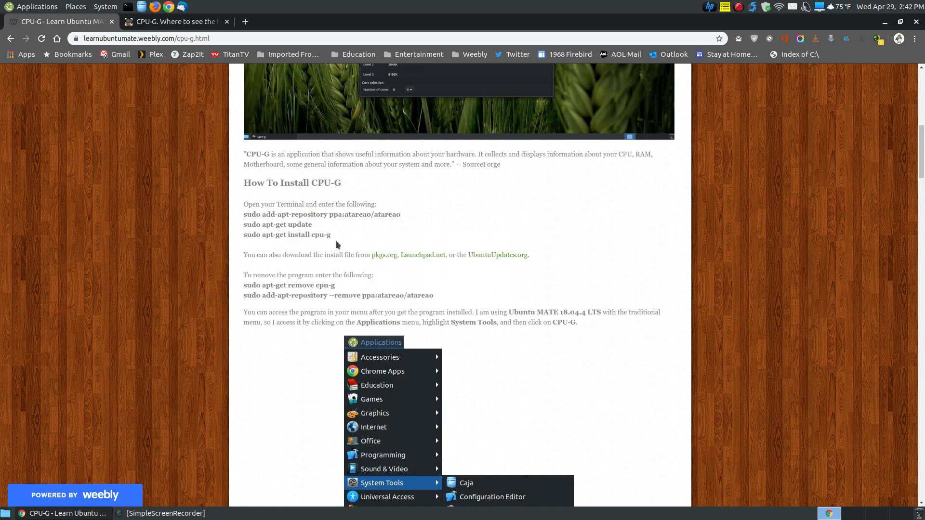
mouse_move(364, 241)
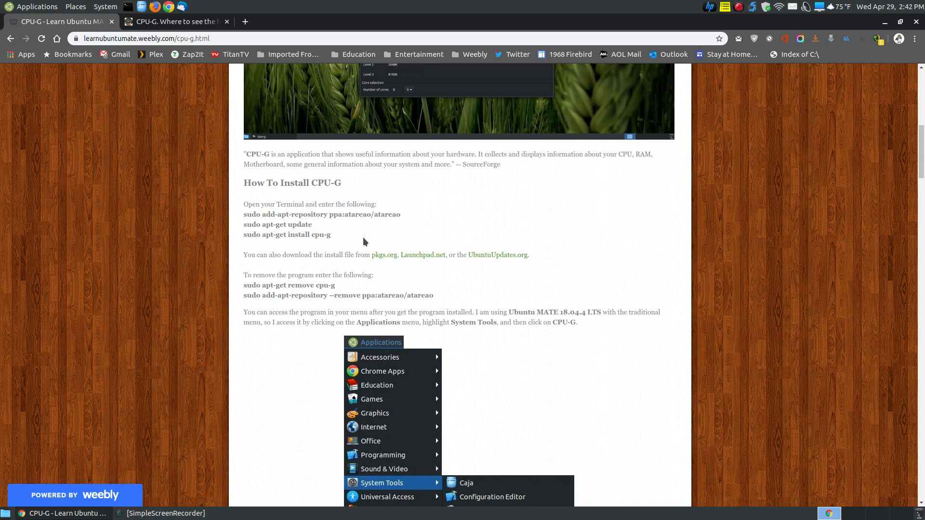
mouse_move(224, 233)
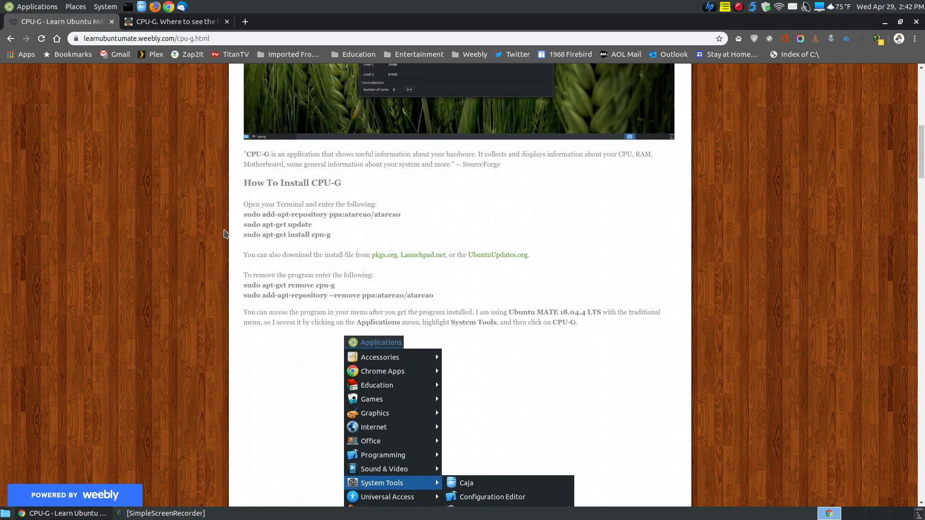
mouse_move(383, 255)
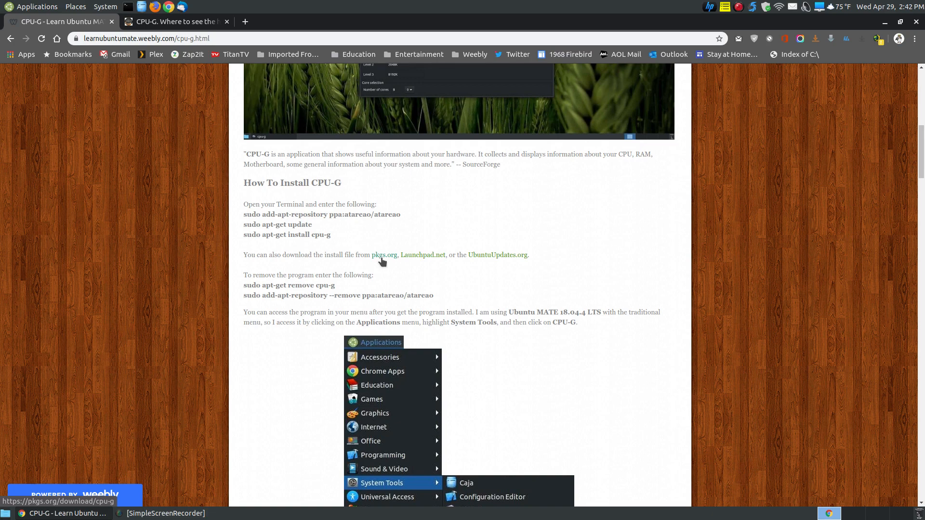
mouse_move(422, 255)
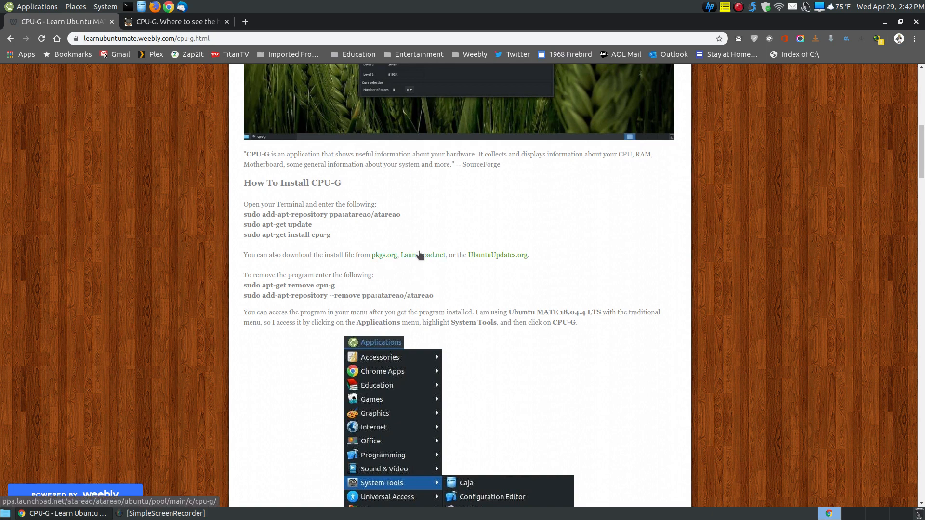
left_click(421, 255)
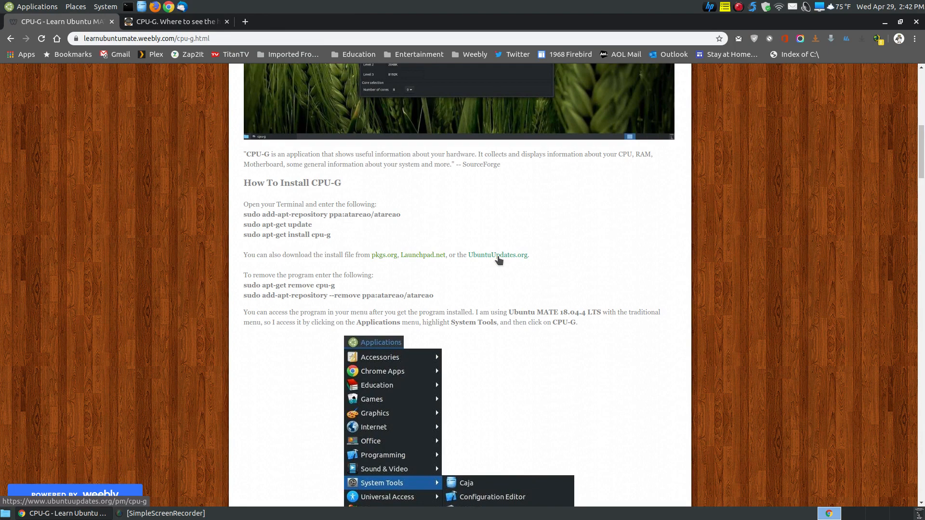
Open the UbuntuUpdates.org cpu-g versions table and follow the bionic Atareao PPA link.
left_click(498, 255)
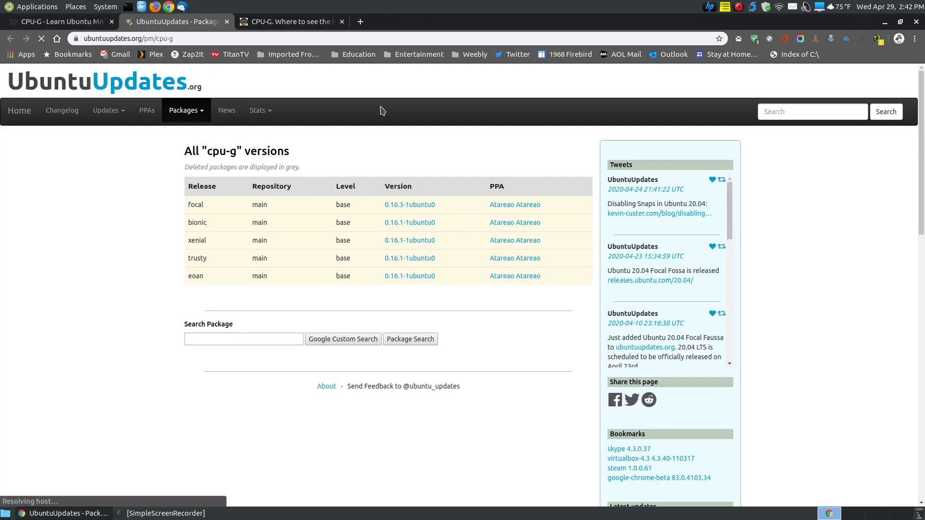
mouse_move(201, 271)
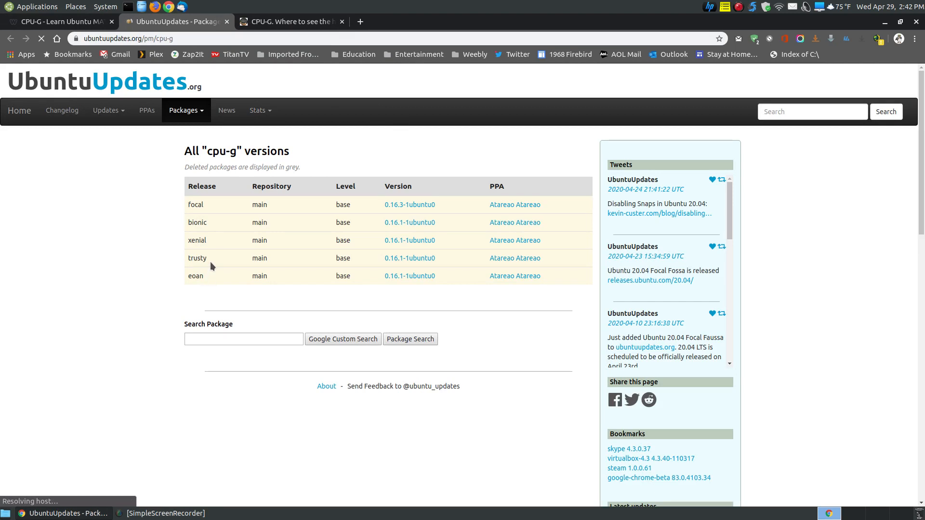
double_click(197, 222)
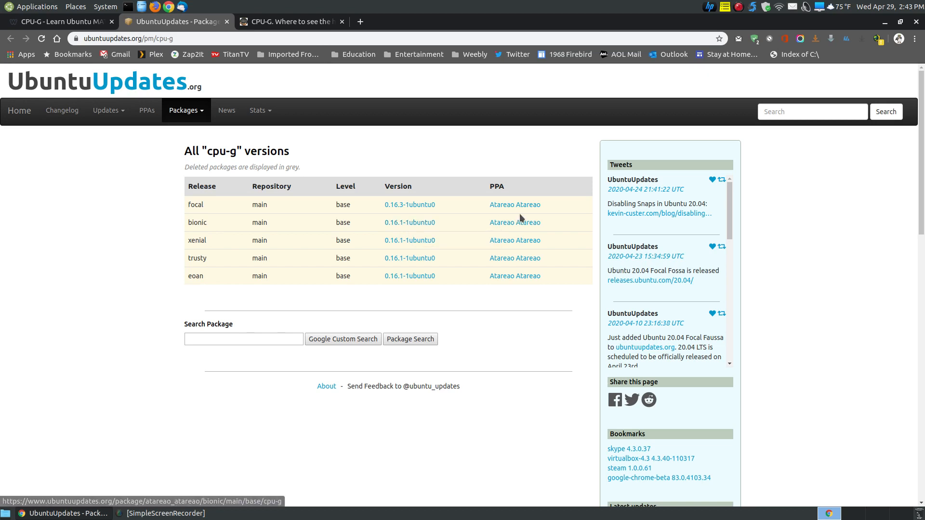
left_click(514, 223)
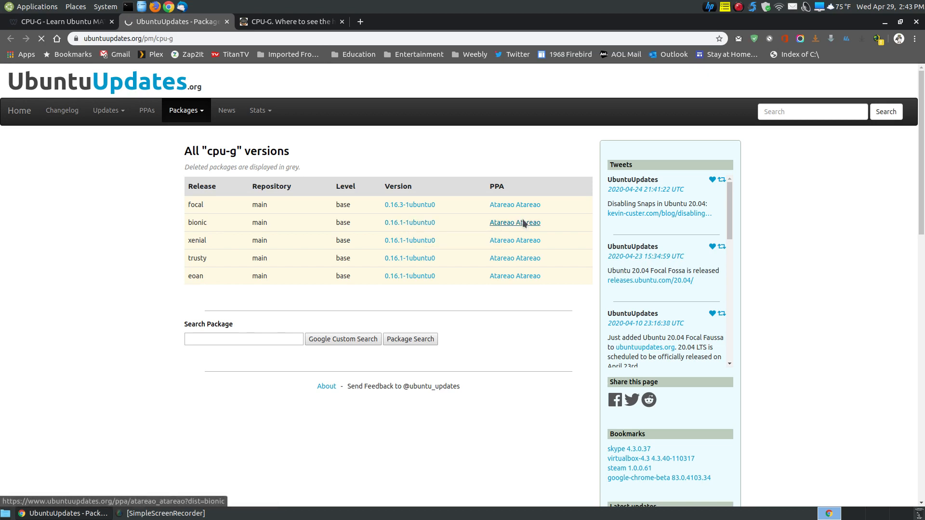
mouse_move(357, 232)
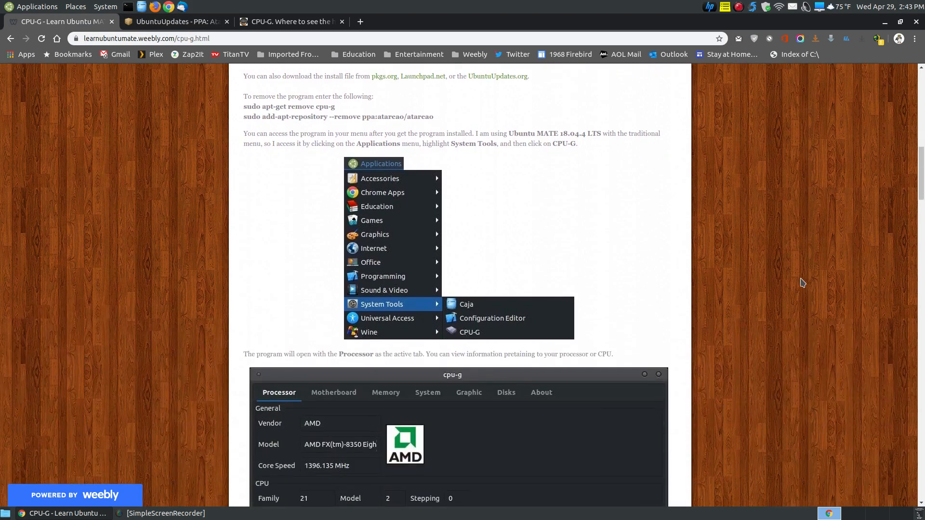
mouse_move(409, 318)
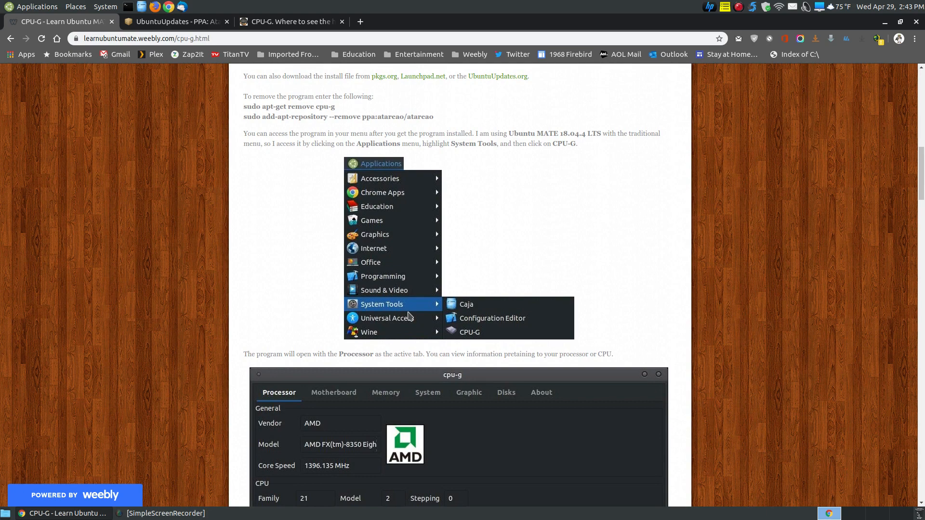
mouse_move(377, 273)
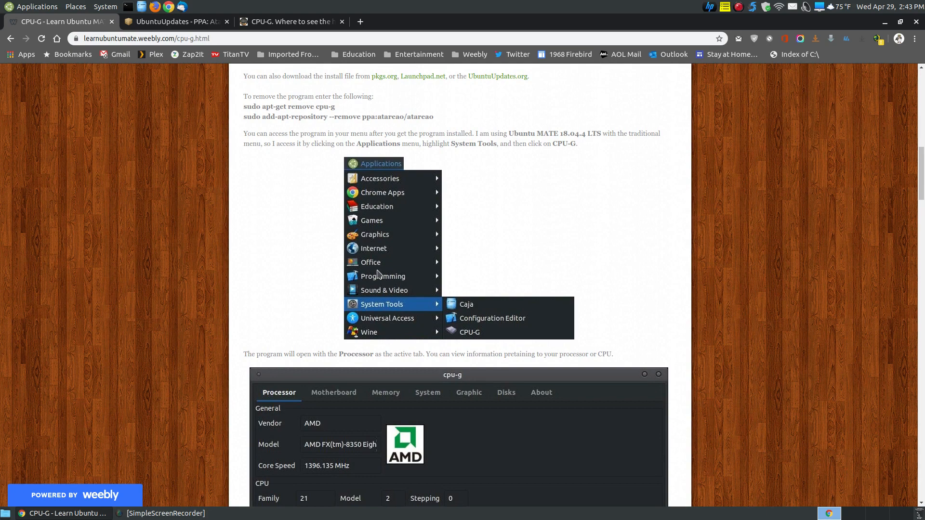
Launch CPU-G from the applications menu, showing the AMD processor details.
scroll("down", 3)
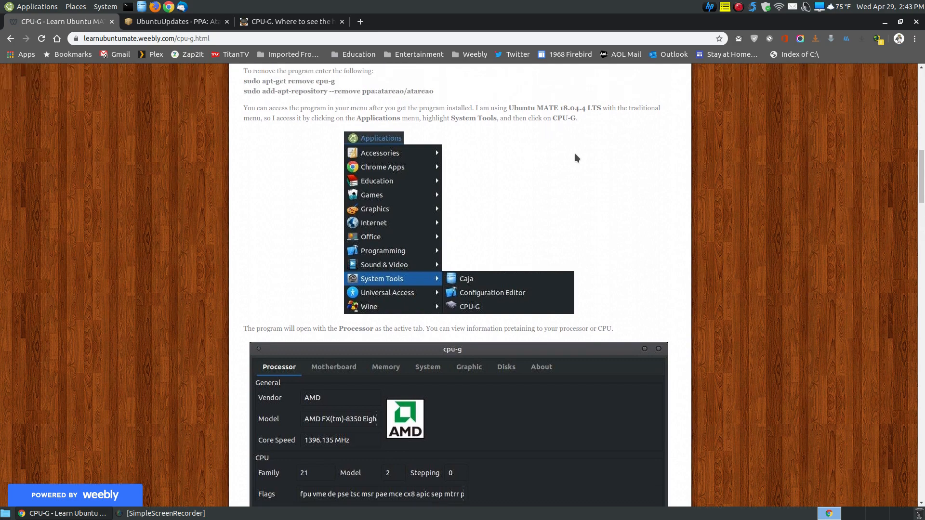
mouse_move(564, 194)
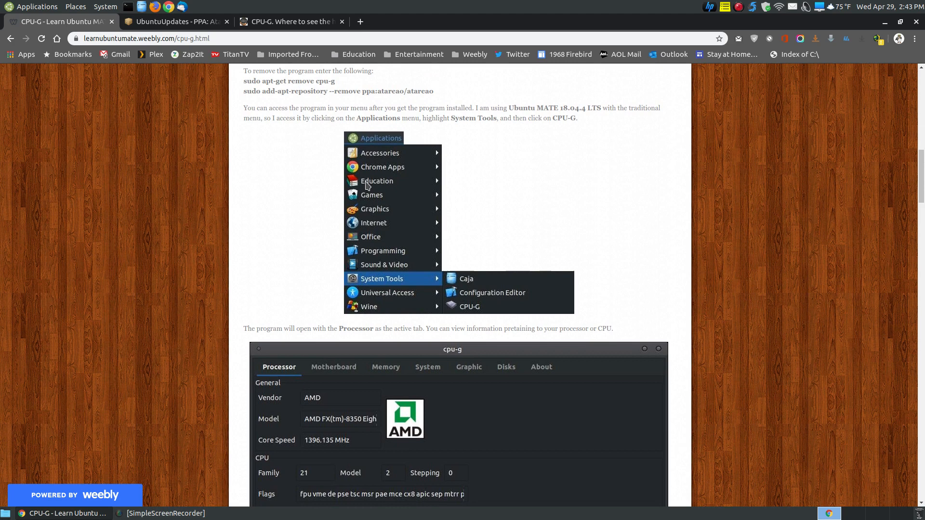
mouse_move(482, 302)
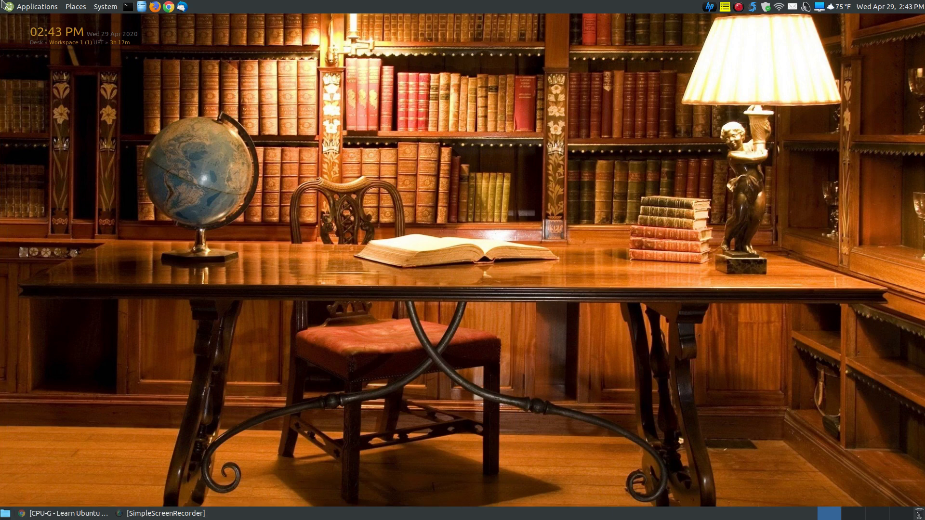
left_click(36, 6)
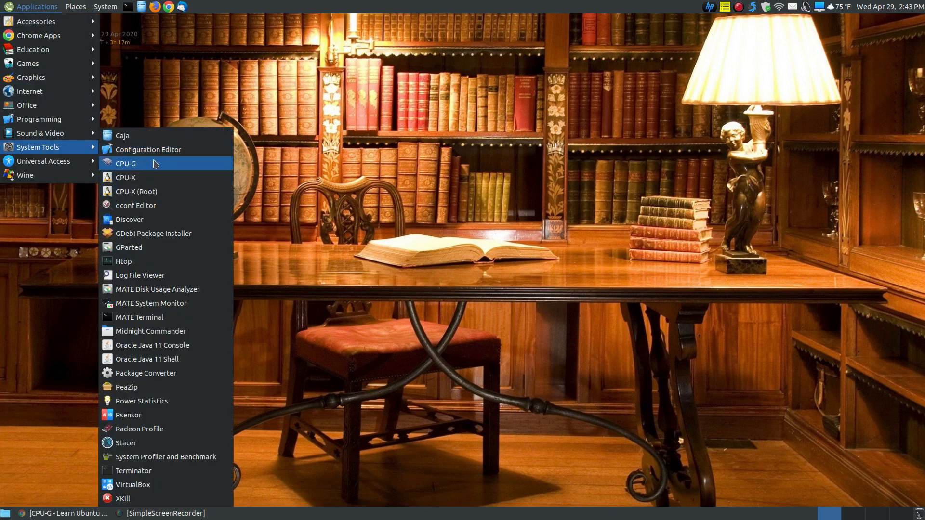
left_click(125, 163)
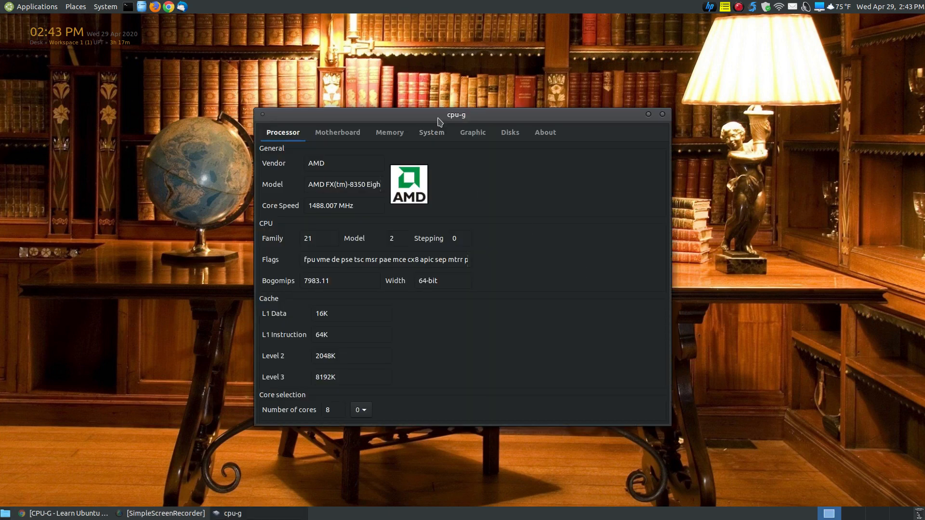
left_click_drag(456, 114, 443, 113)
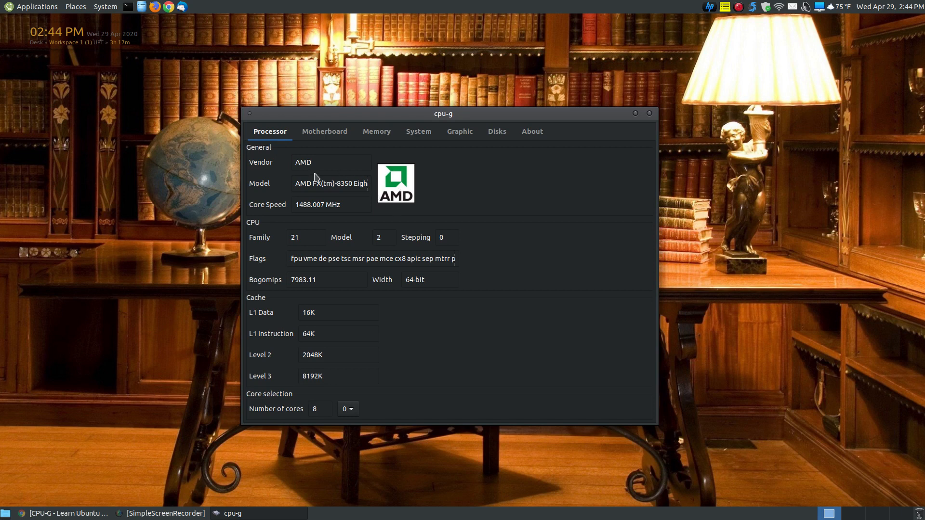
left_click(331, 184)
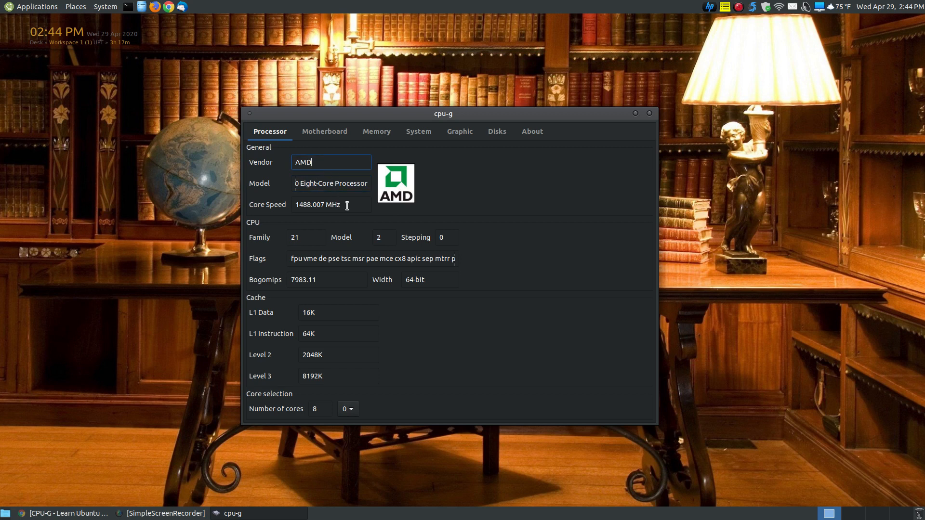
triple_click(331, 205)
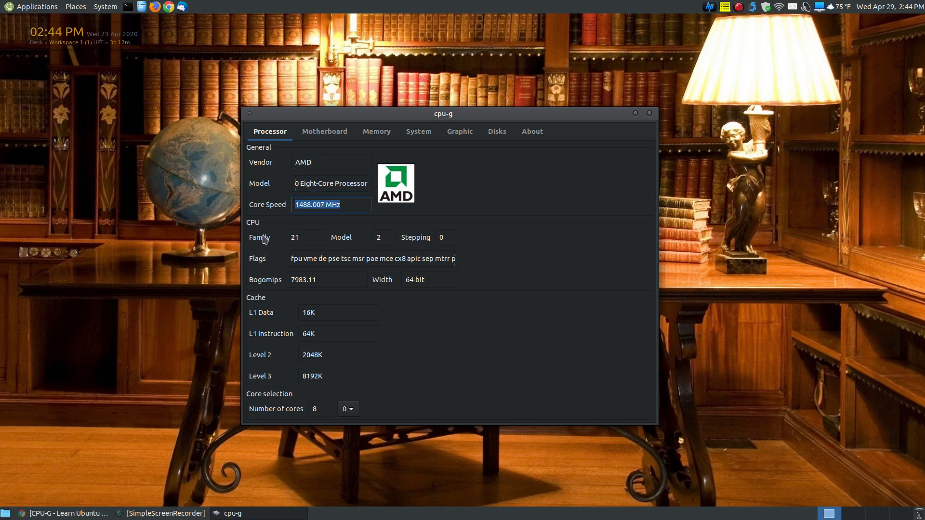
left_click(305, 236)
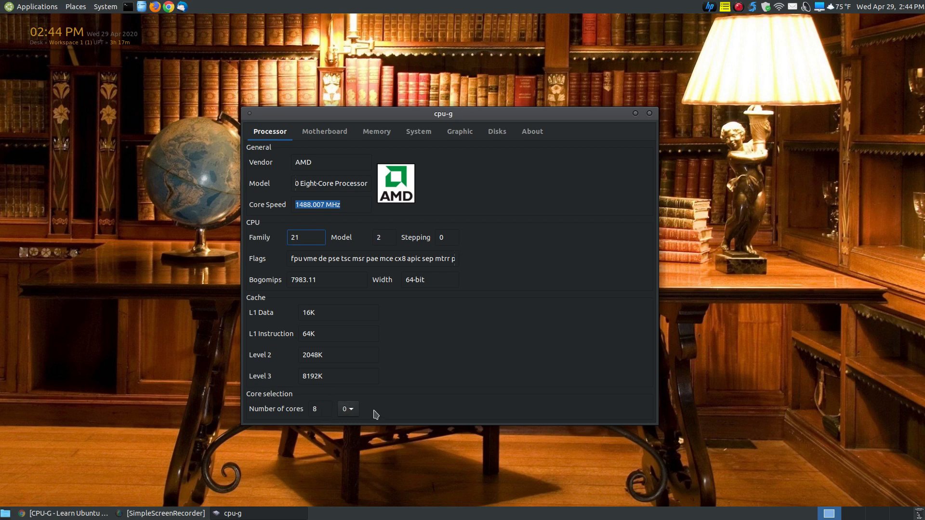
left_click(306, 237)
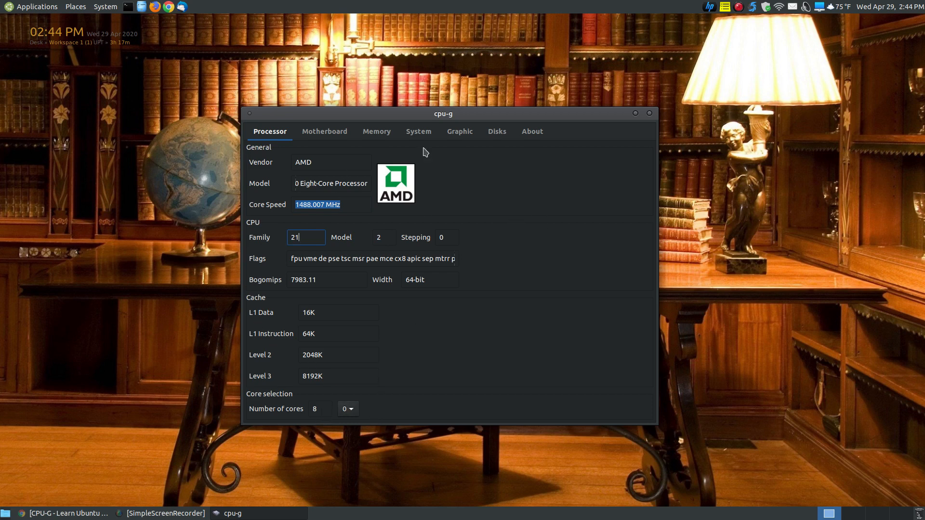
left_click(323, 131)
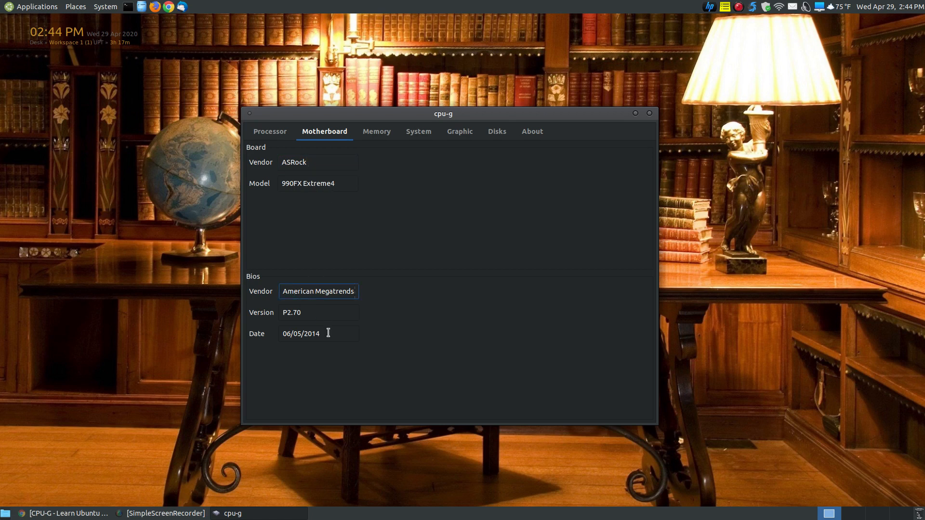
Inspect the ASRock BIOS date, then view the Memory and System tabs.
double_click(301, 333)
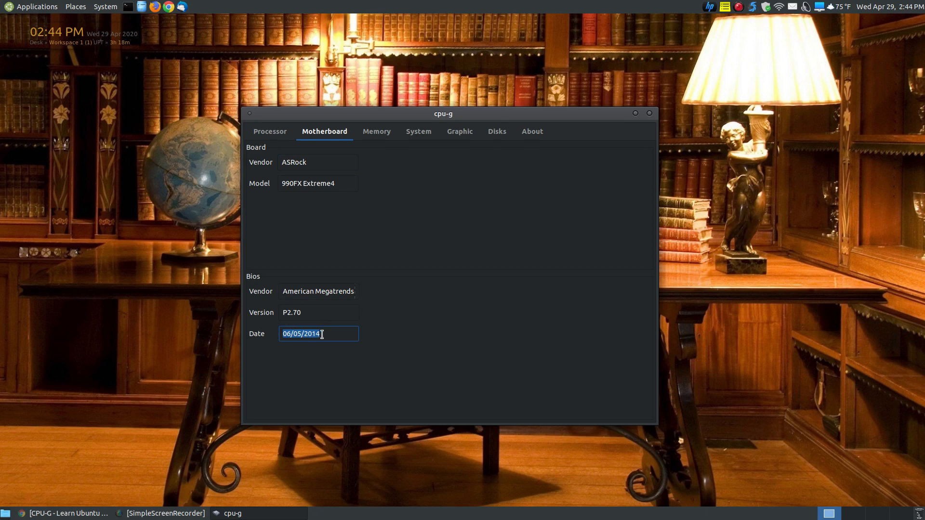
left_click(318, 333)
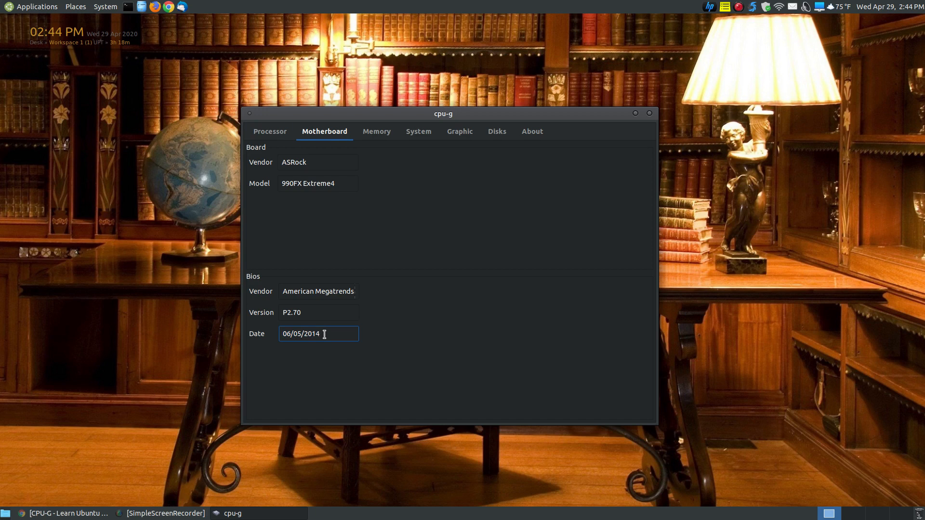
mouse_move(327, 303)
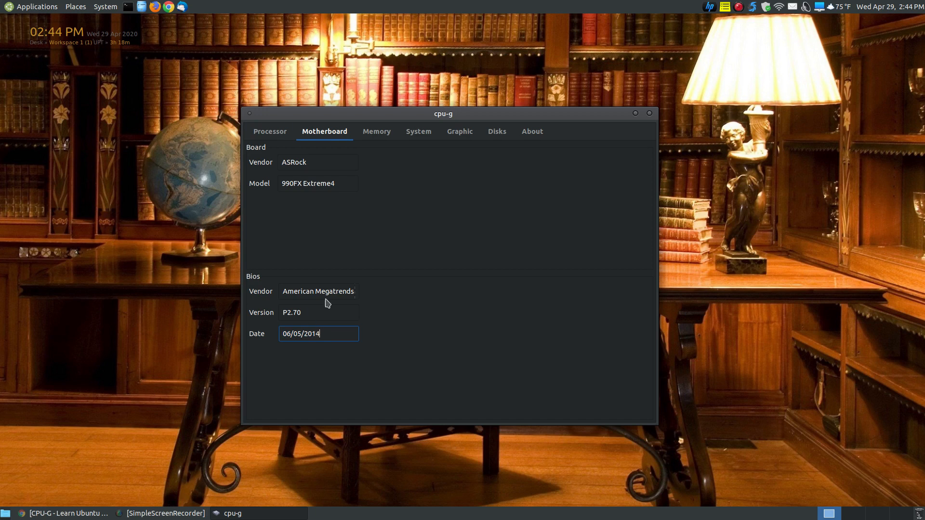
mouse_move(386, 145)
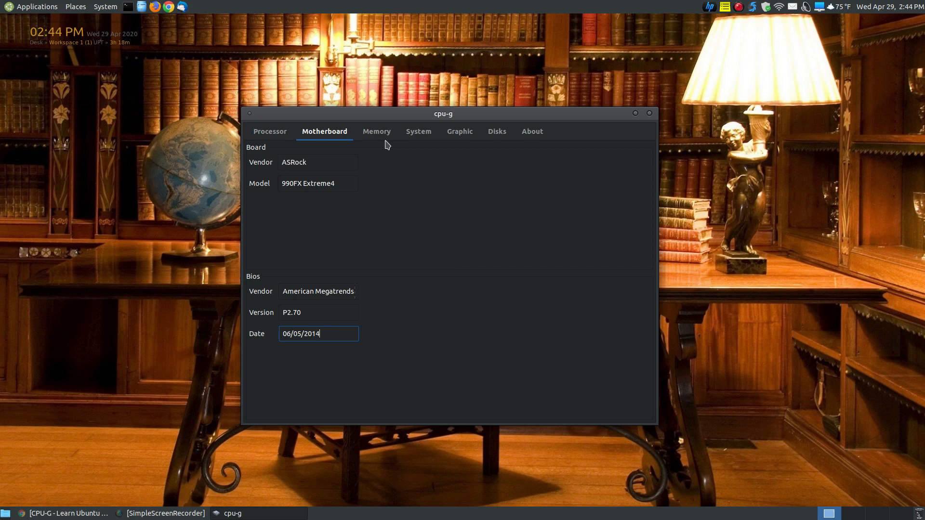
left_click(375, 131)
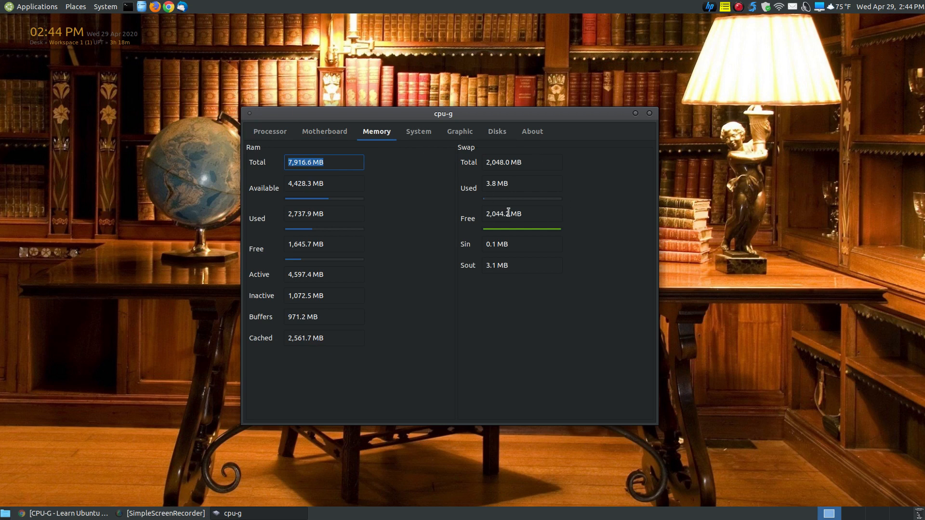
left_click(418, 131)
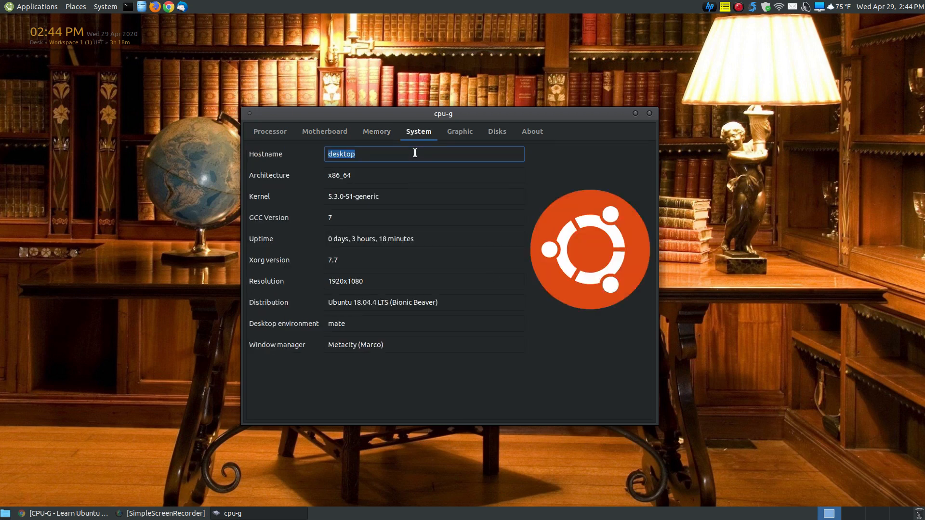
mouse_move(538, 242)
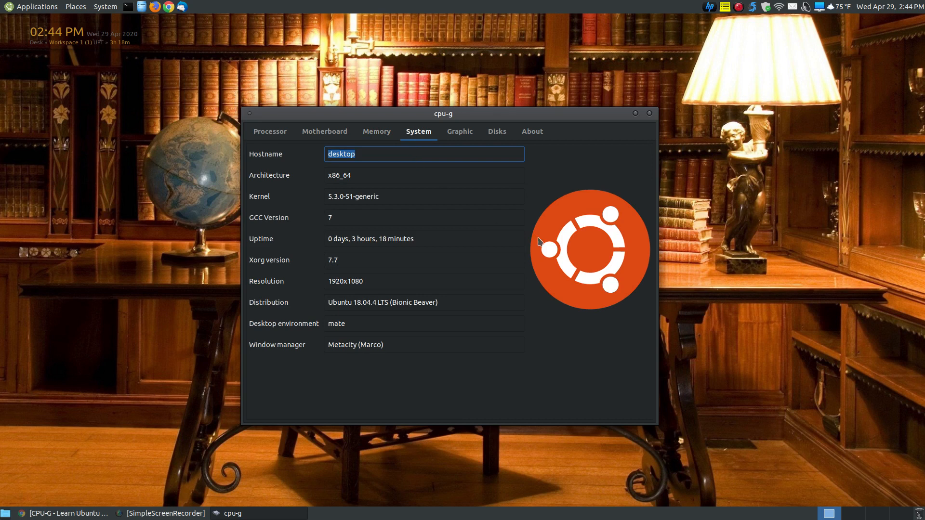
mouse_move(613, 319)
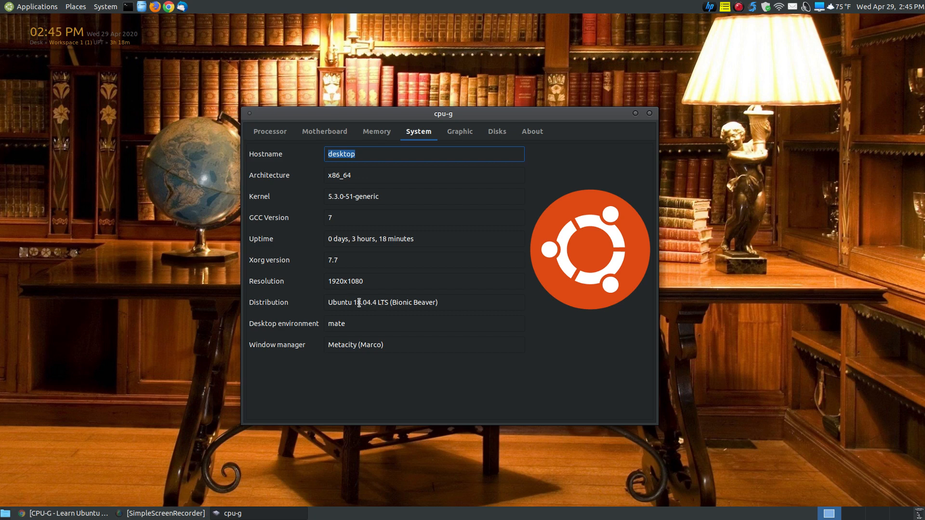
mouse_move(384, 295)
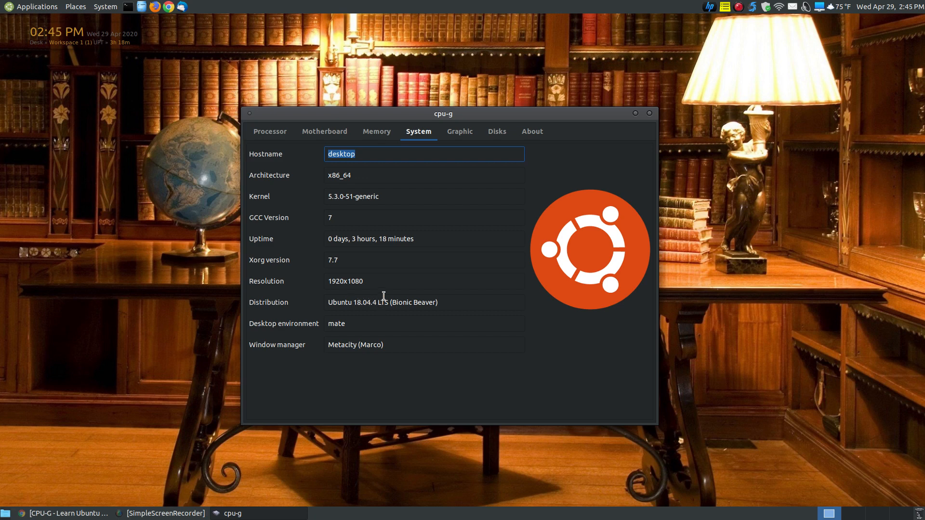
mouse_move(434, 305)
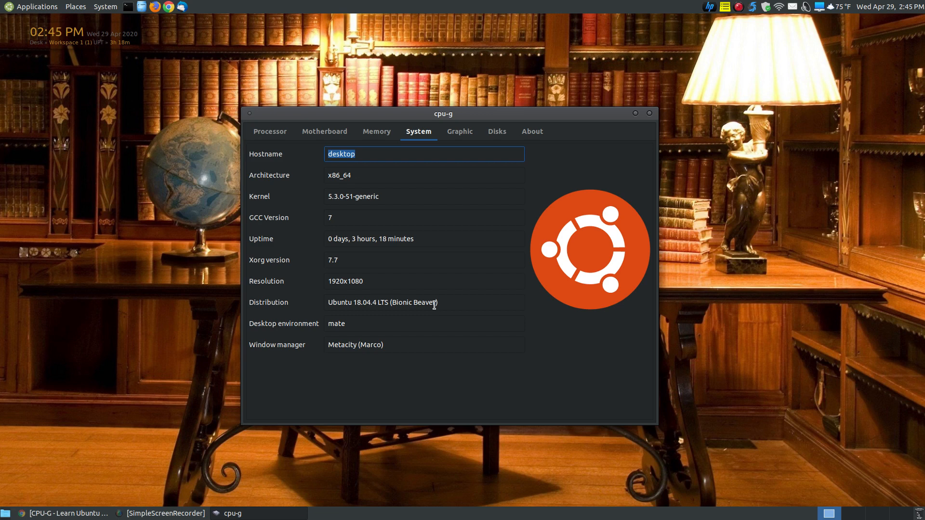
mouse_move(373, 344)
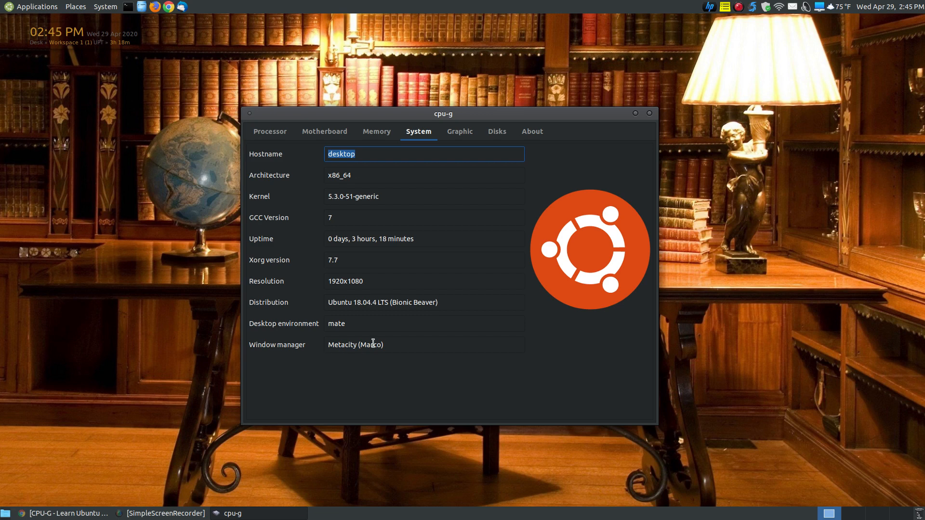
mouse_move(354, 316)
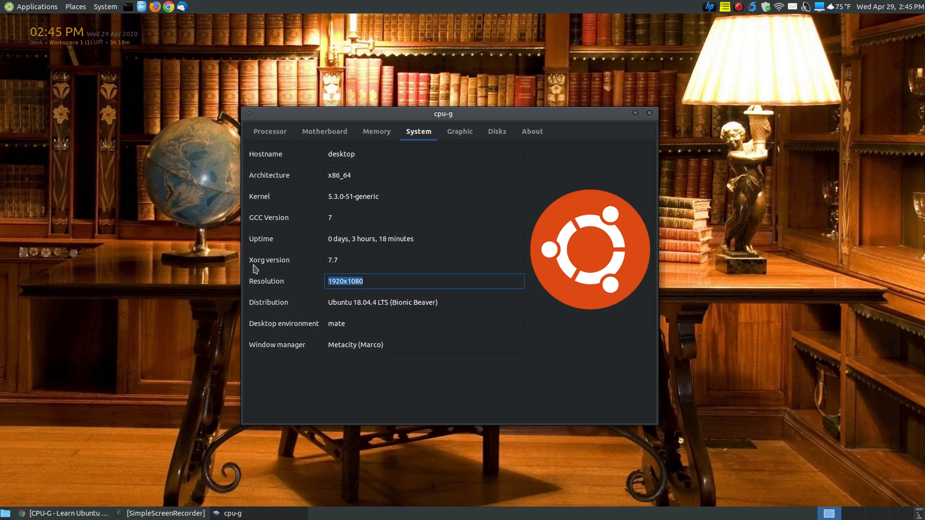
mouse_move(355, 256)
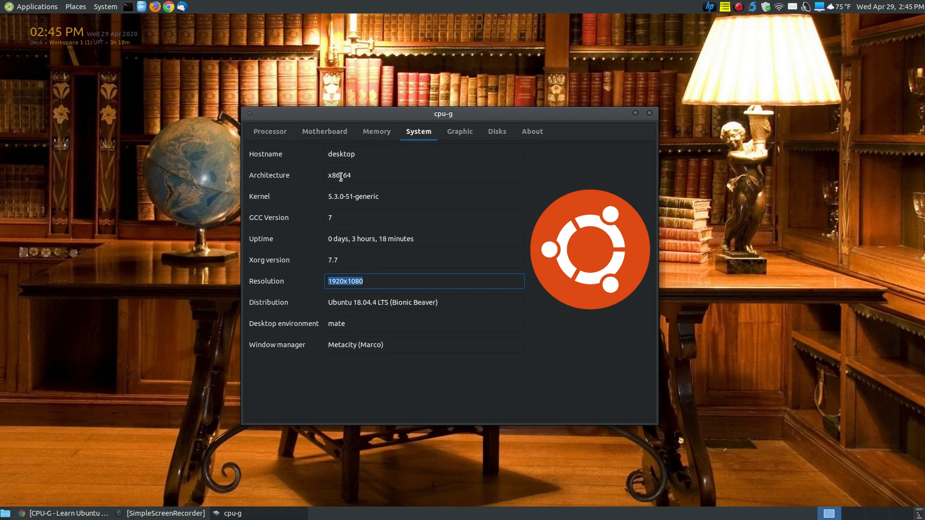
Select kernel 5.3.0-51-generic on the System tab, then show the Graphic tab.
left_click(423, 196)
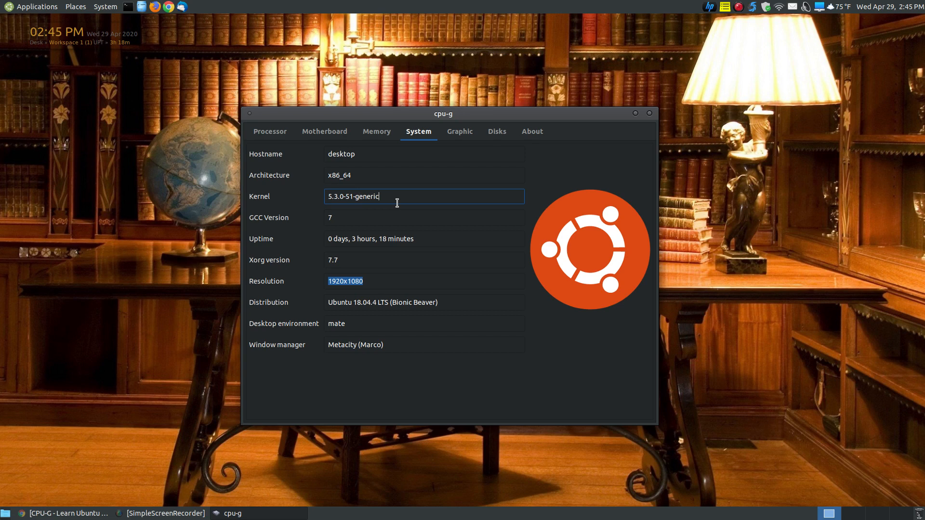
left_click(459, 131)
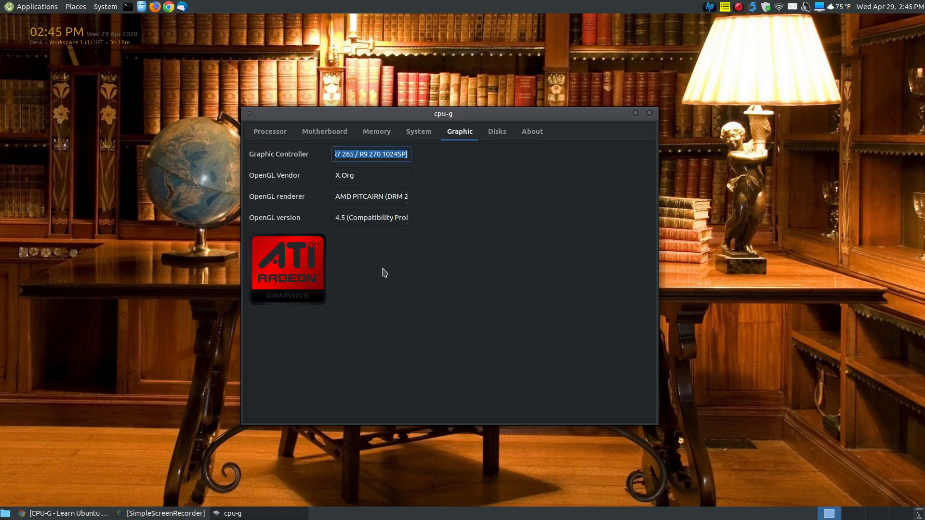
mouse_move(314, 286)
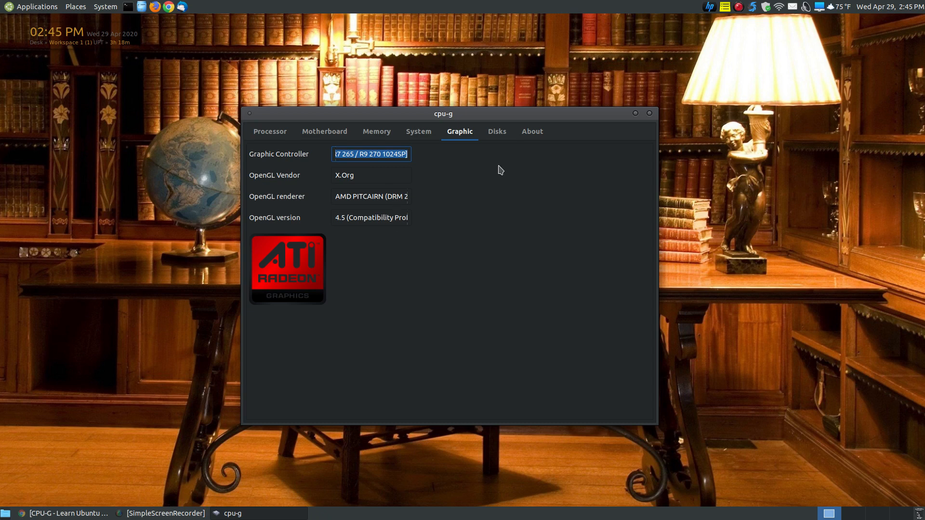
mouse_move(497, 132)
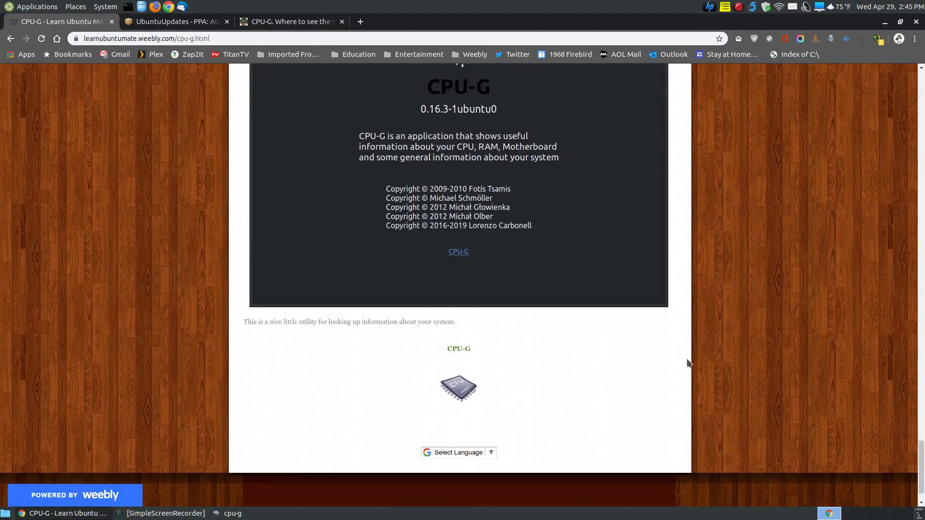
mouse_move(458, 349)
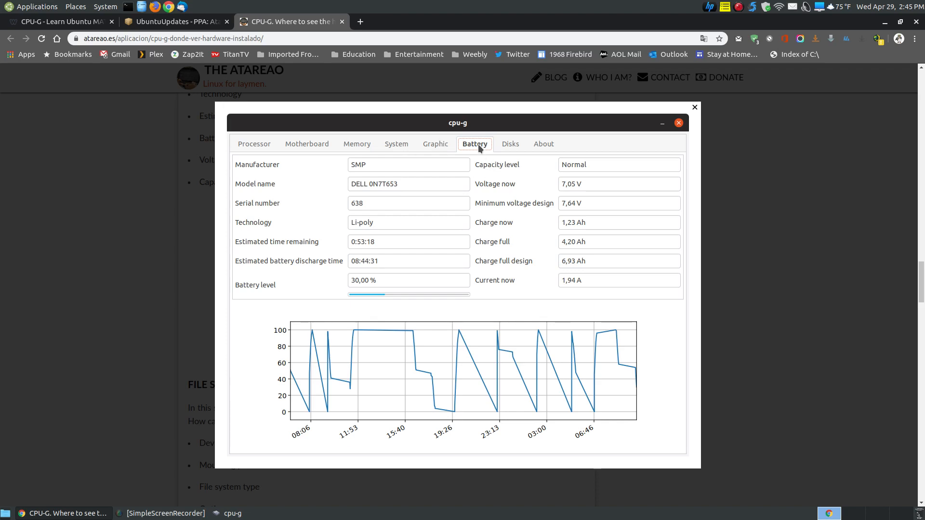
mouse_move(457, 139)
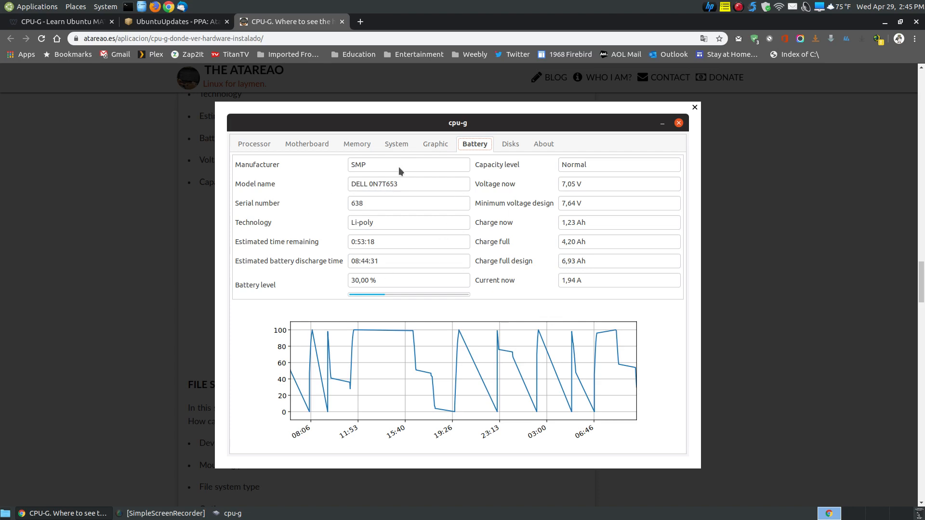
mouse_move(384, 241)
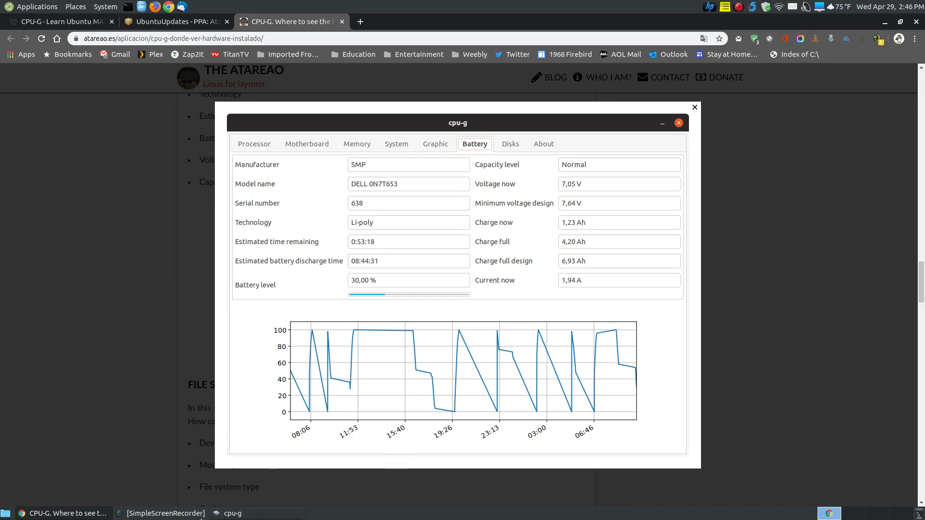
Bring CPU-G forward and scroll the Disks tab's loop device list.
left_click(59, 22)
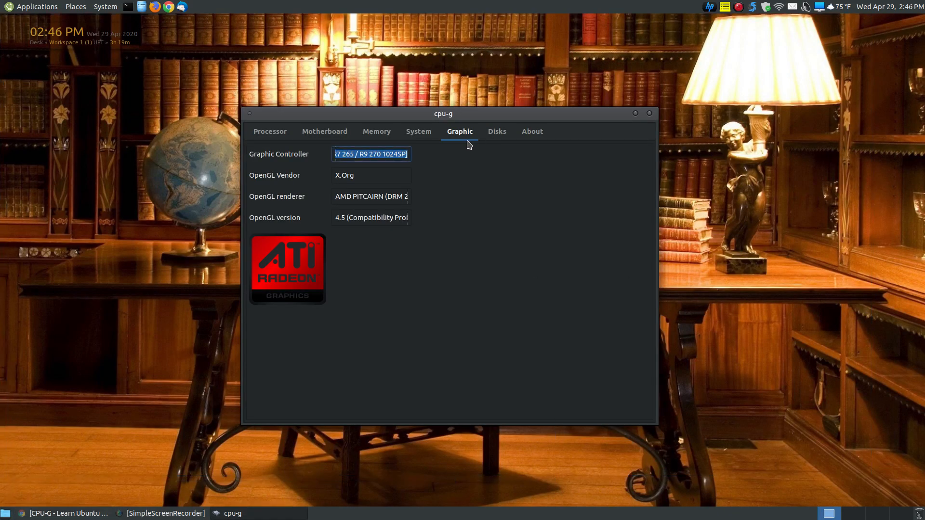
left_click(496, 131)
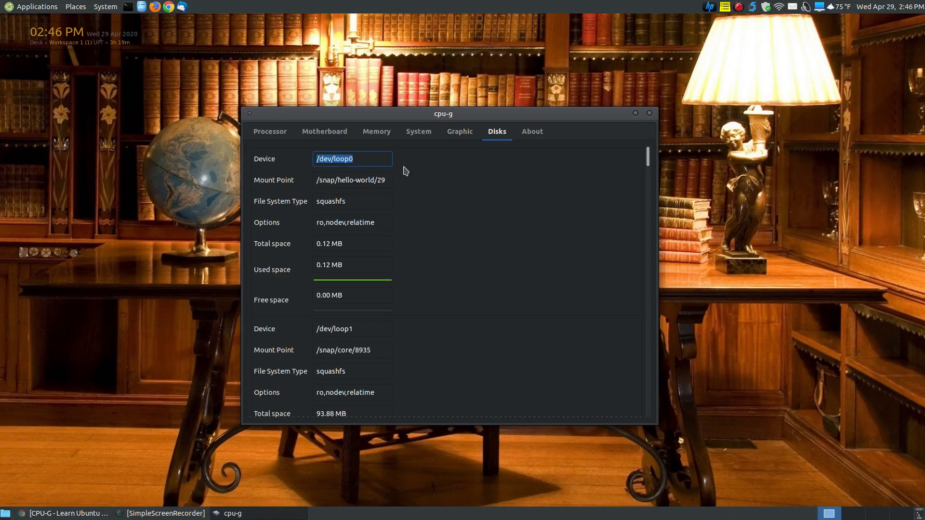
mouse_move(438, 285)
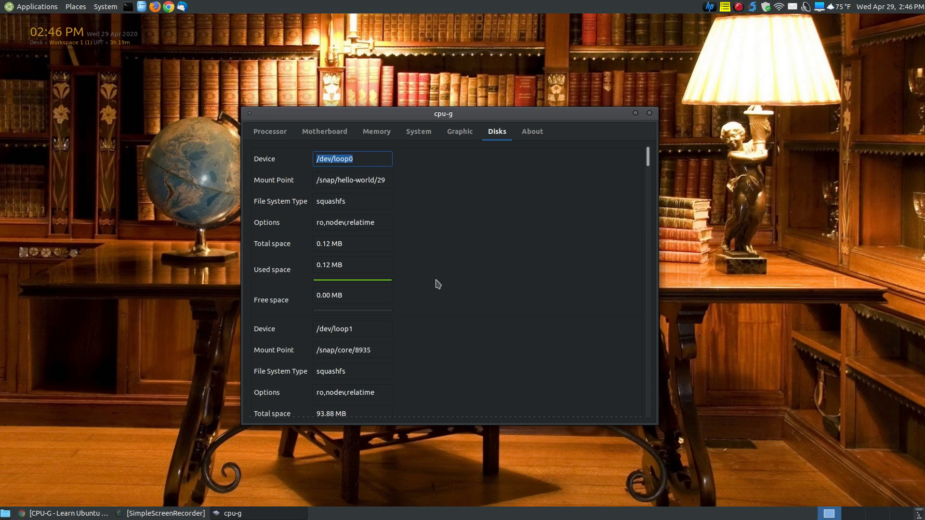
scroll("down", 3)
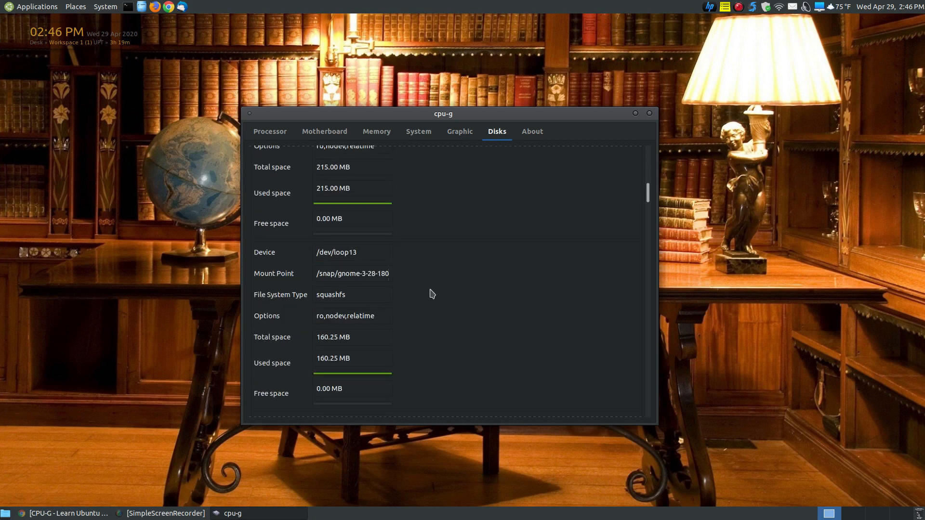
scroll("down", 3)
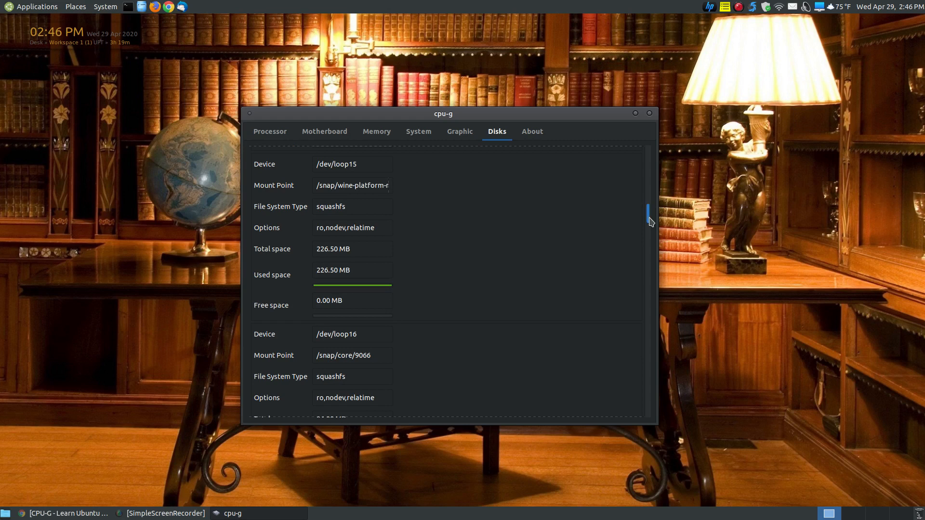
View the About page for version 0.16.3, then return to the Processor tab.
left_click(531, 131)
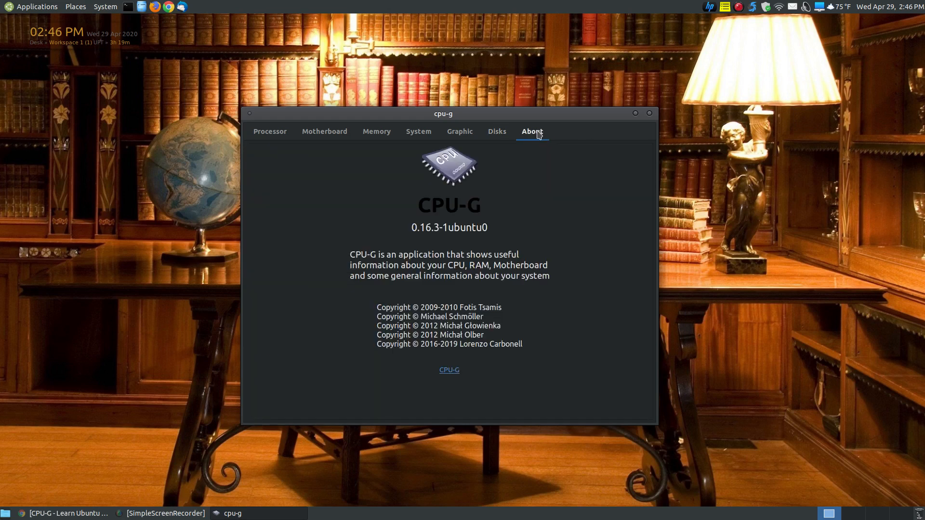
mouse_move(475, 203)
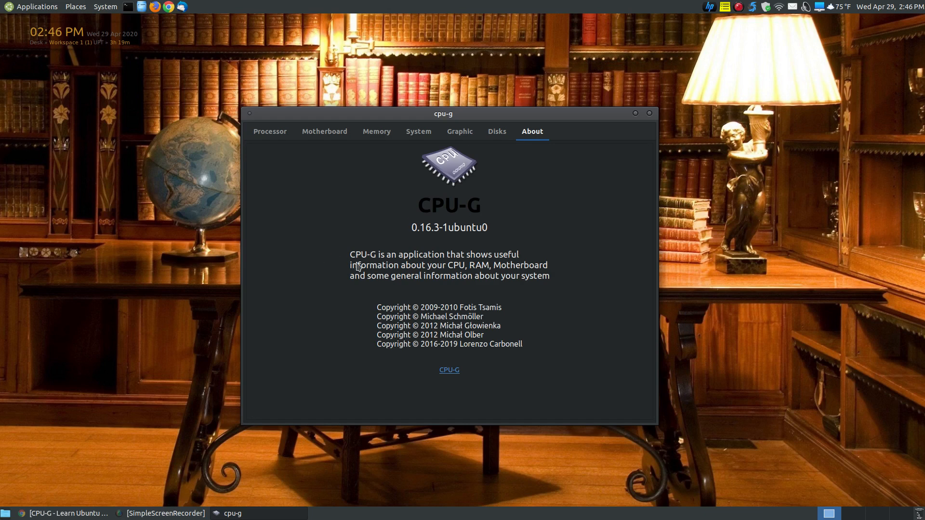
mouse_move(533, 315)
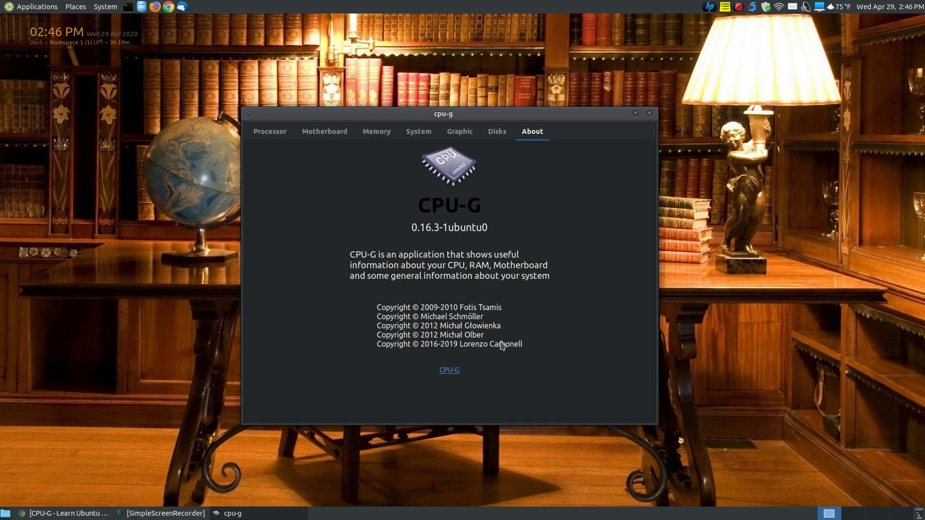
left_click(270, 131)
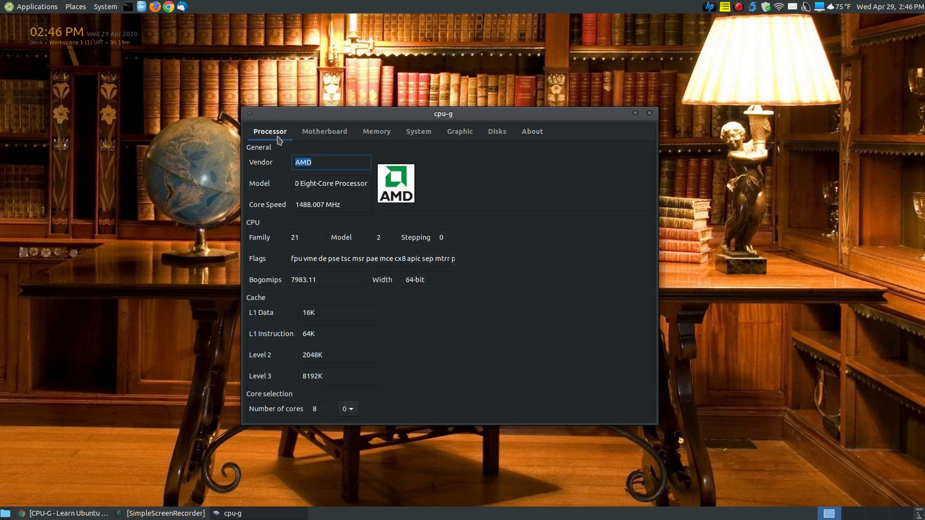
mouse_move(491, 115)
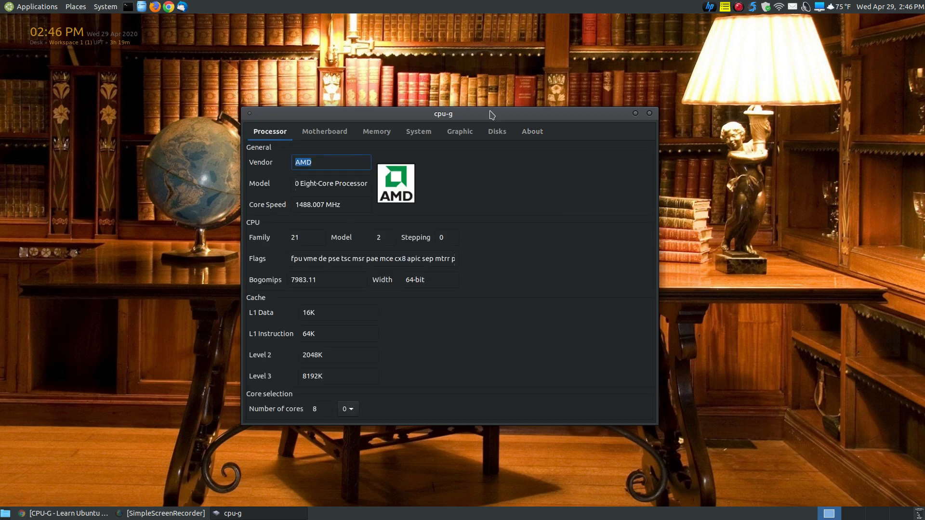